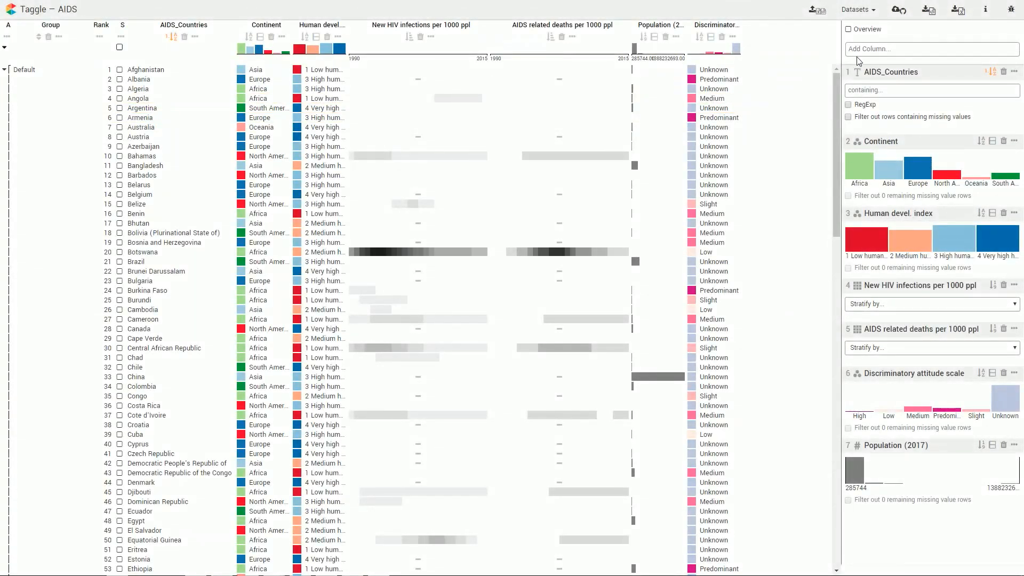
Add the 'Ppl knowing they have HIV (%, 2015)' column from the Numerical list, searching 'ppl'.
left_click(932, 48)
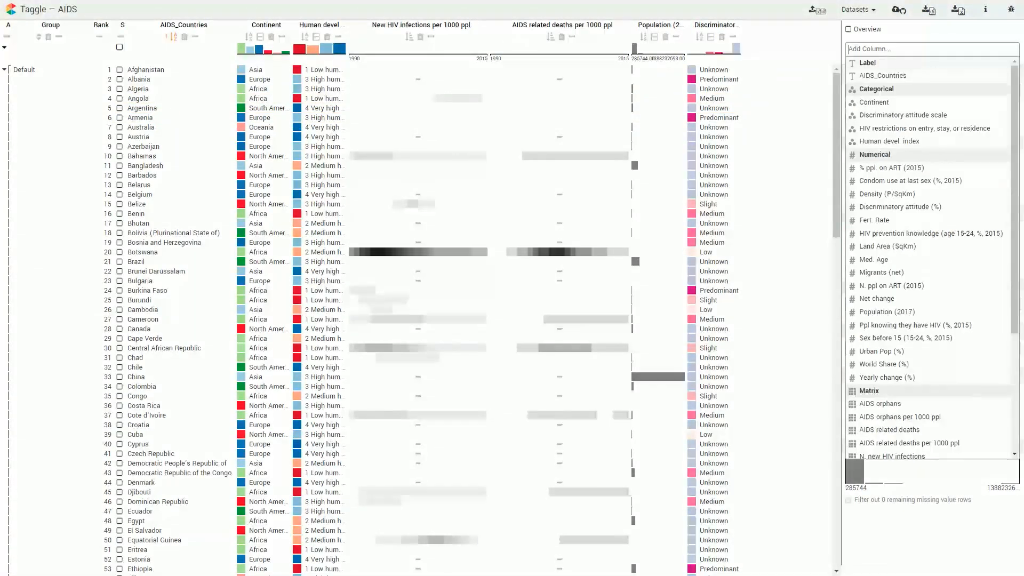
type("ppl")
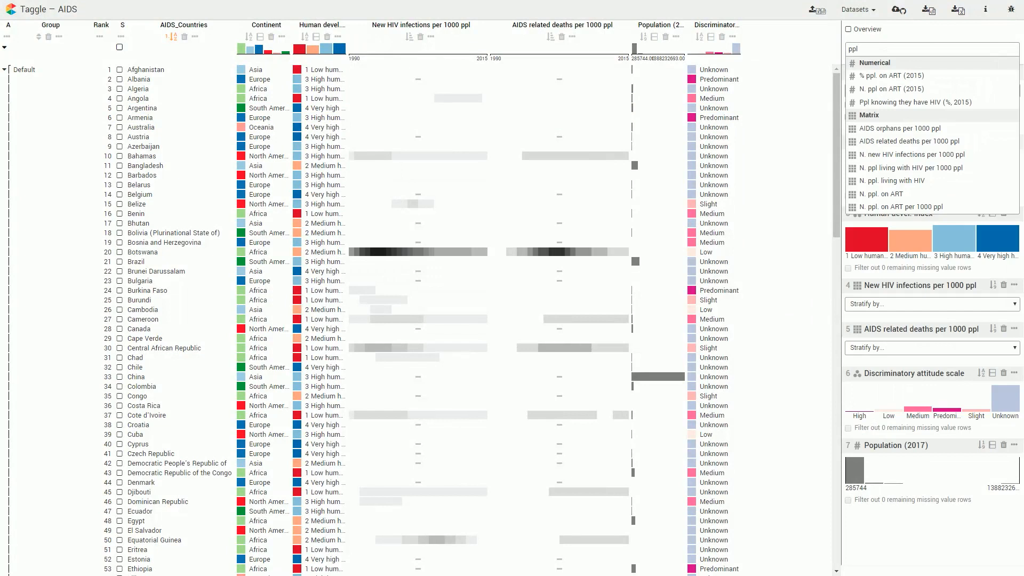
left_click(899, 101)
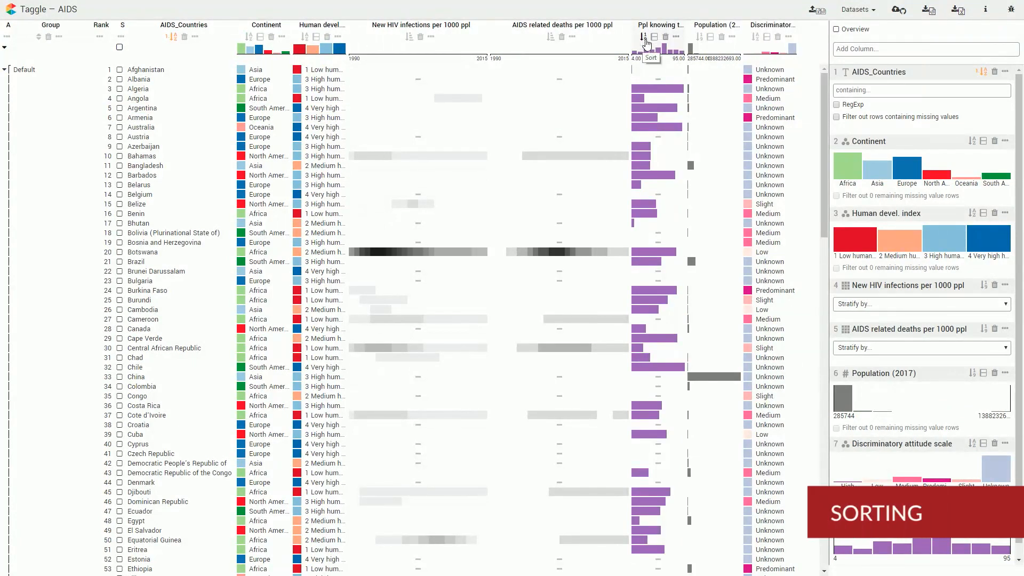
Sort by Continent first, then by Ppl knowing HIV status from highest to lowest.
left_click(643, 37)
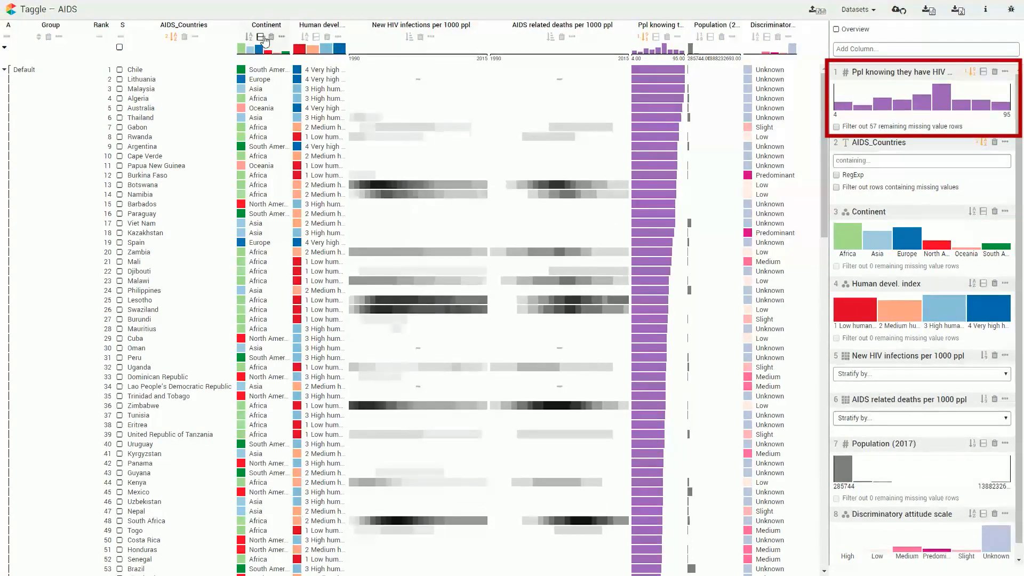
left_click(250, 36)
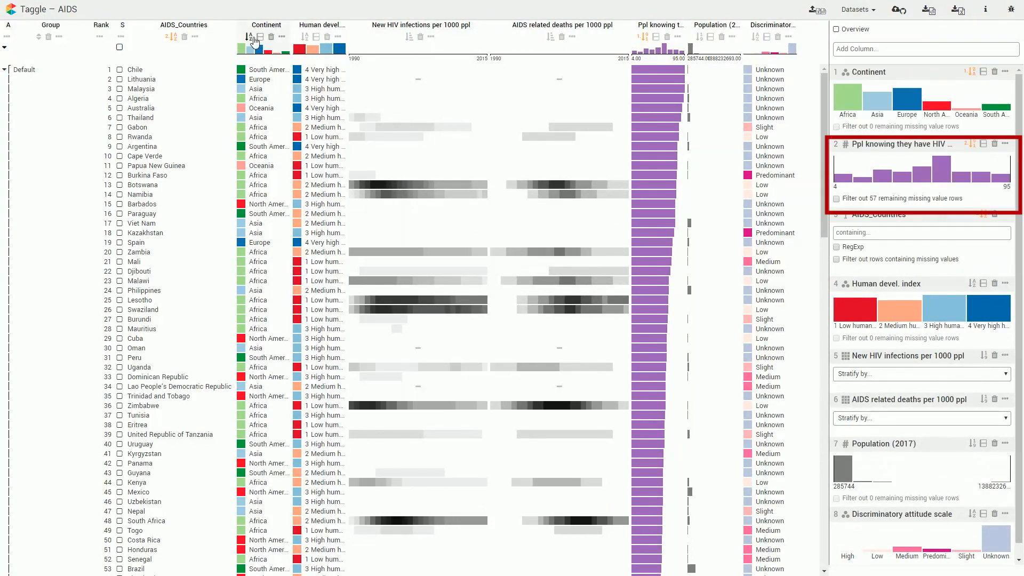
left_click(250, 35)
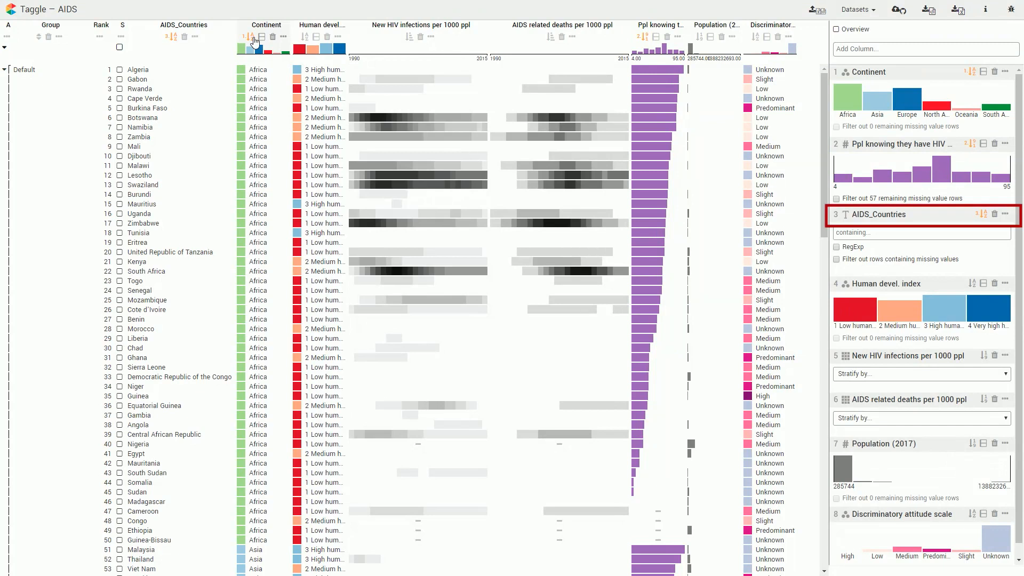
Group the countries by Human devel. index and Continent, e.g. Africa ∩ 1 Low human.
left_click(260, 37)
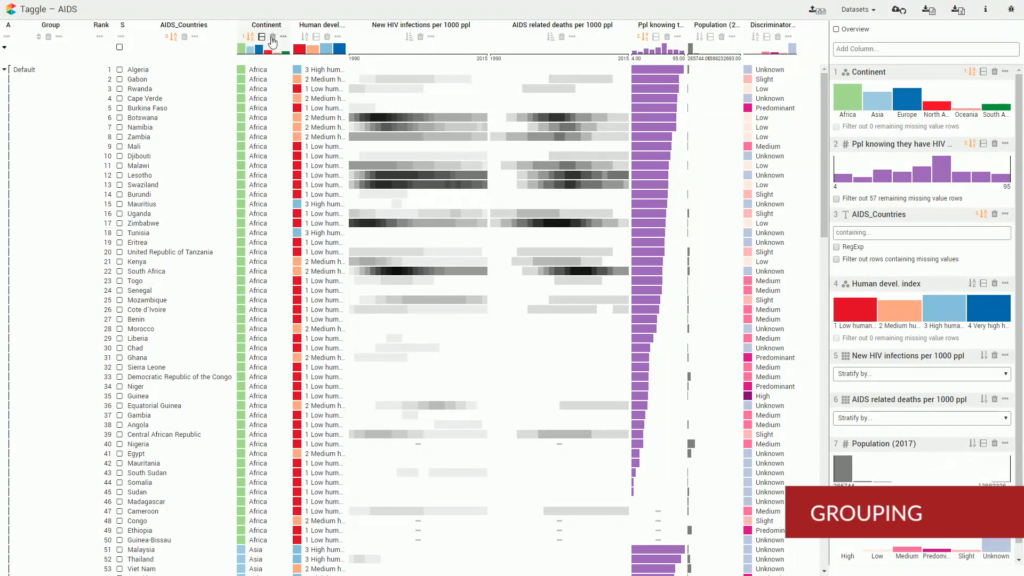
left_click(262, 37)
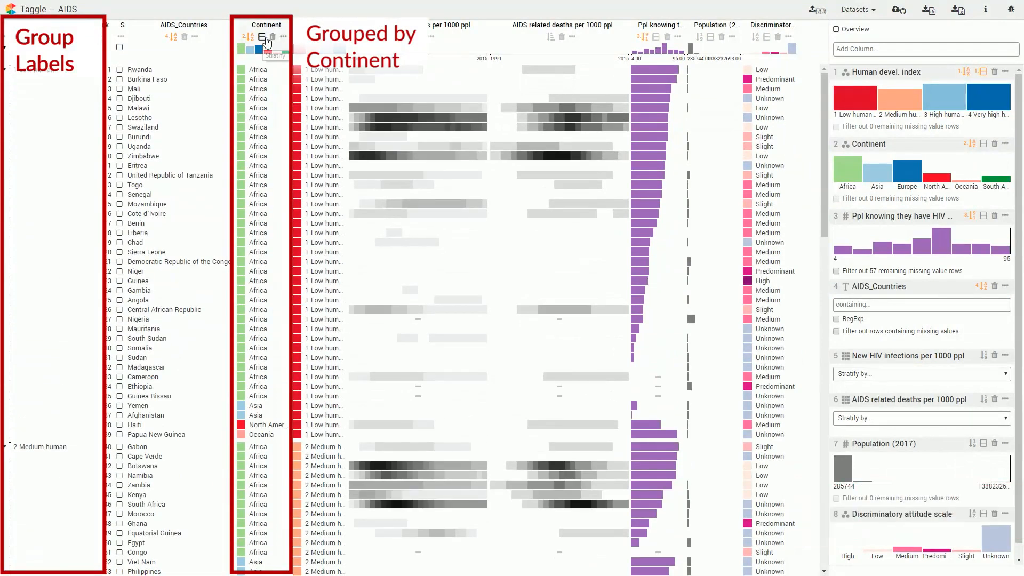
left_click(262, 38)
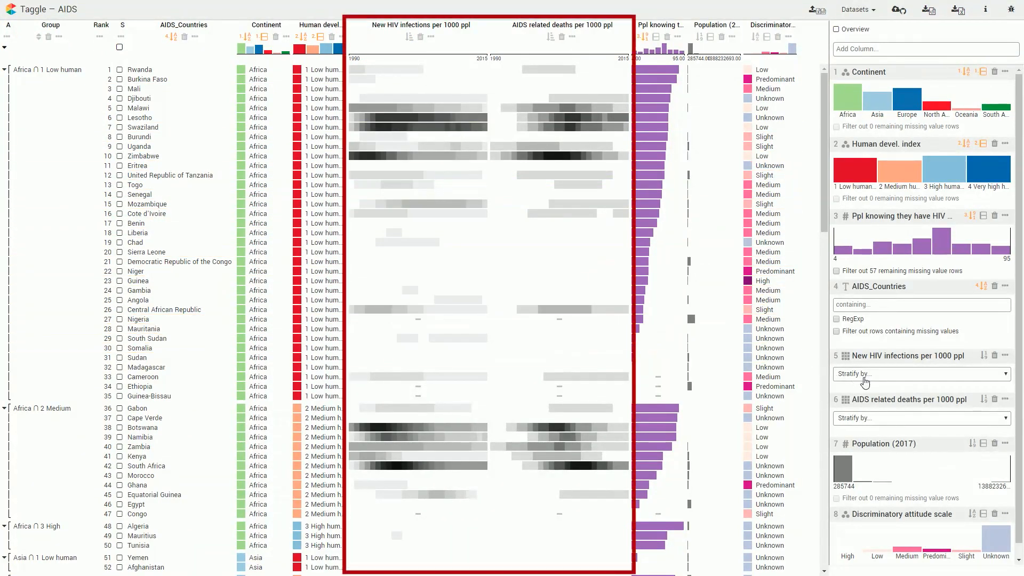
Stratify new HIV infections and AIDS related deaths by Decades into 1990s, 2000s, 2010s.
left_click(922, 373)
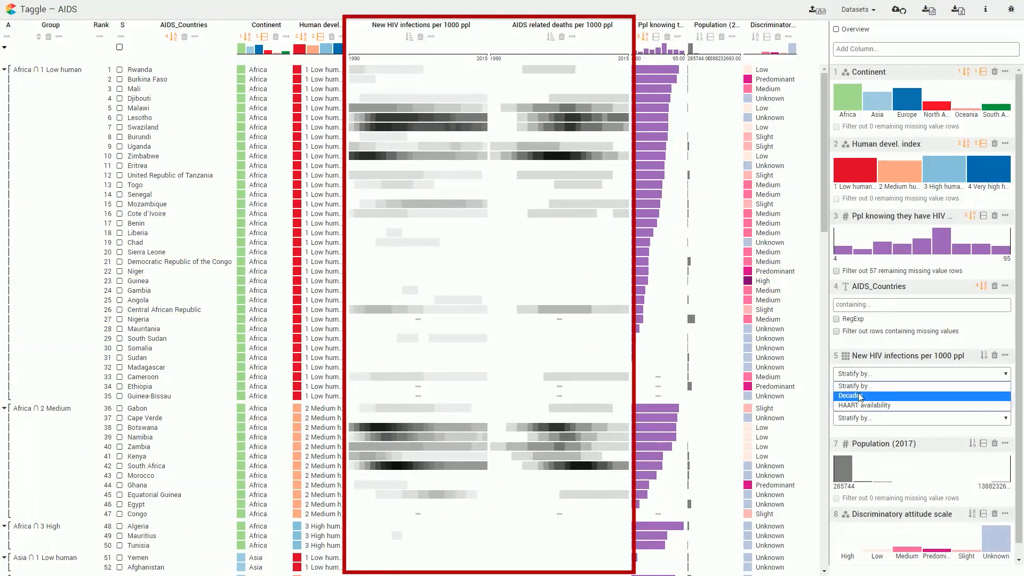
left_click(850, 395)
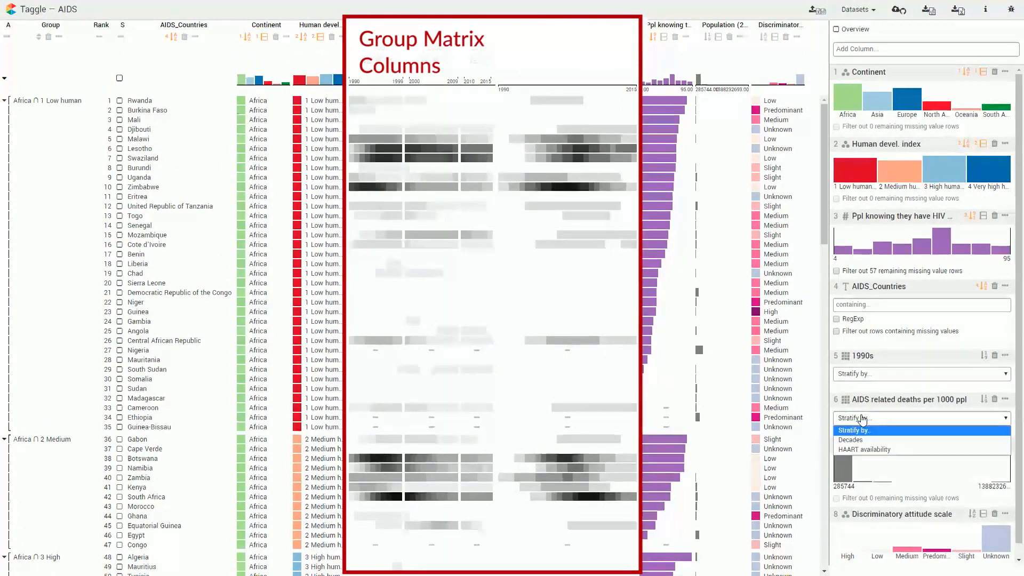
left_click(850, 440)
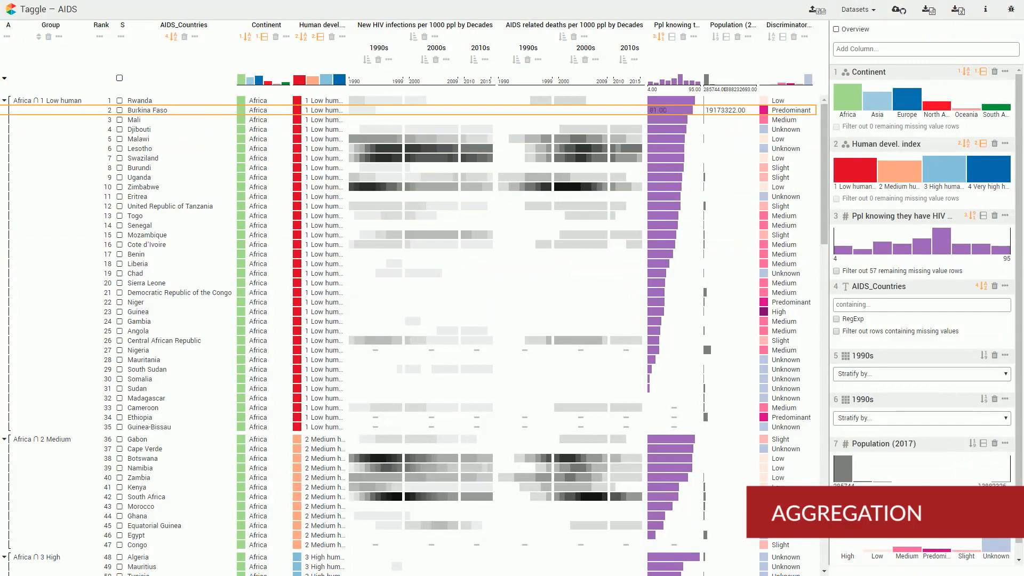
mouse_move(6, 79)
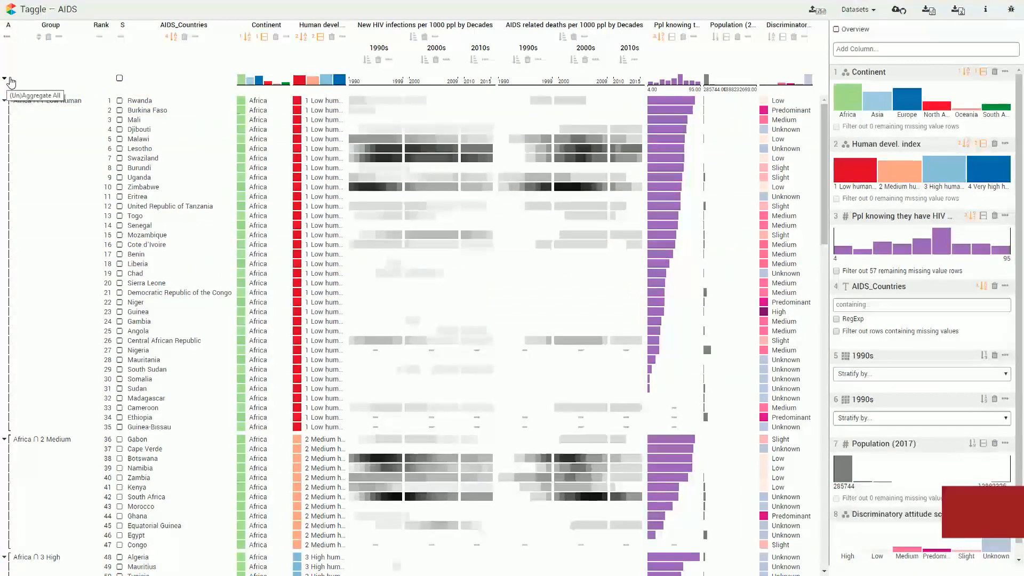
Aggregate all groups, then expand only the Africa ∩ 1 Low and Africa ∩ 2 Medium groups.
left_click(6, 79)
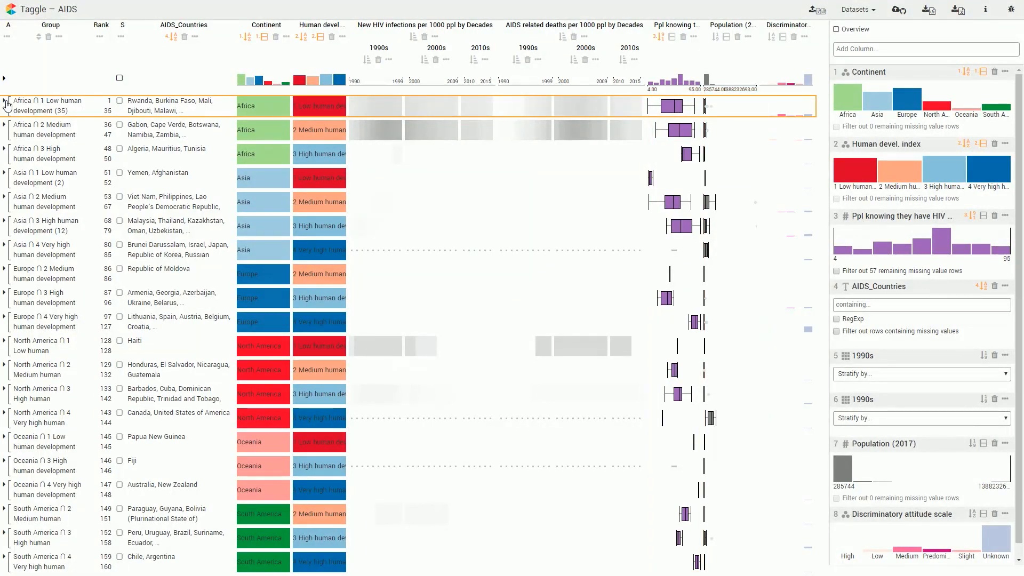
left_click(265, 26)
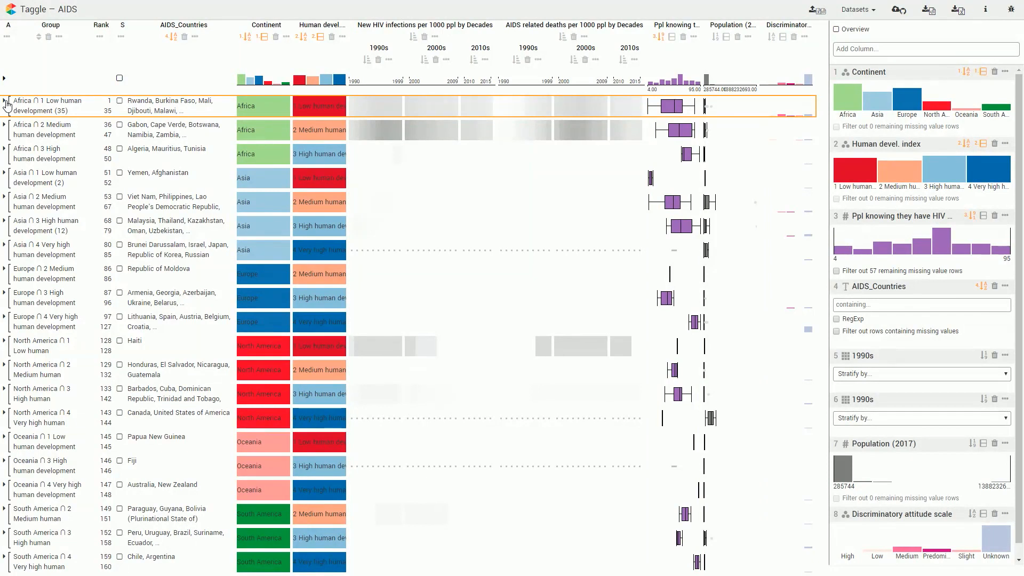
left_click(5, 101)
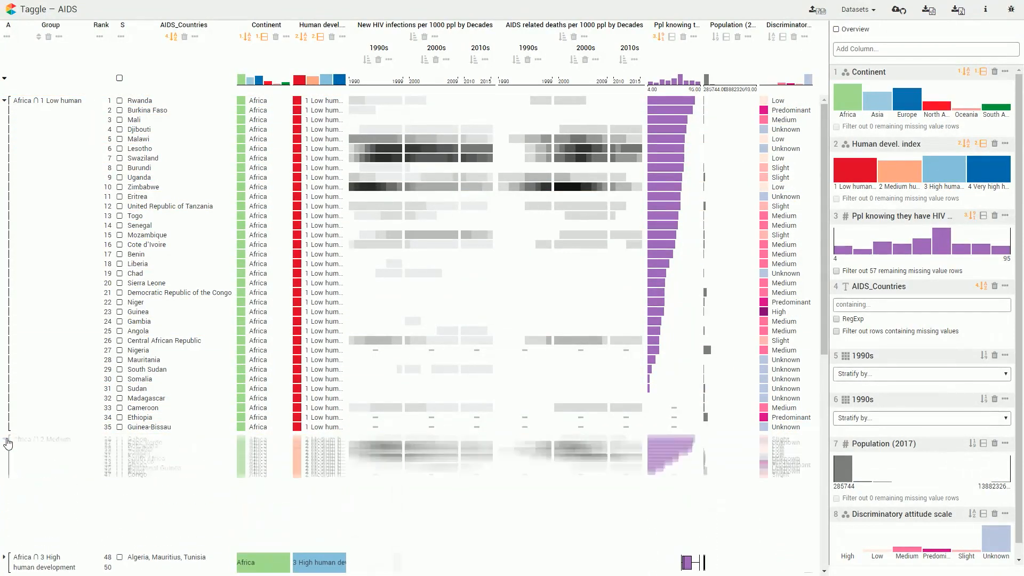
left_click(6, 441)
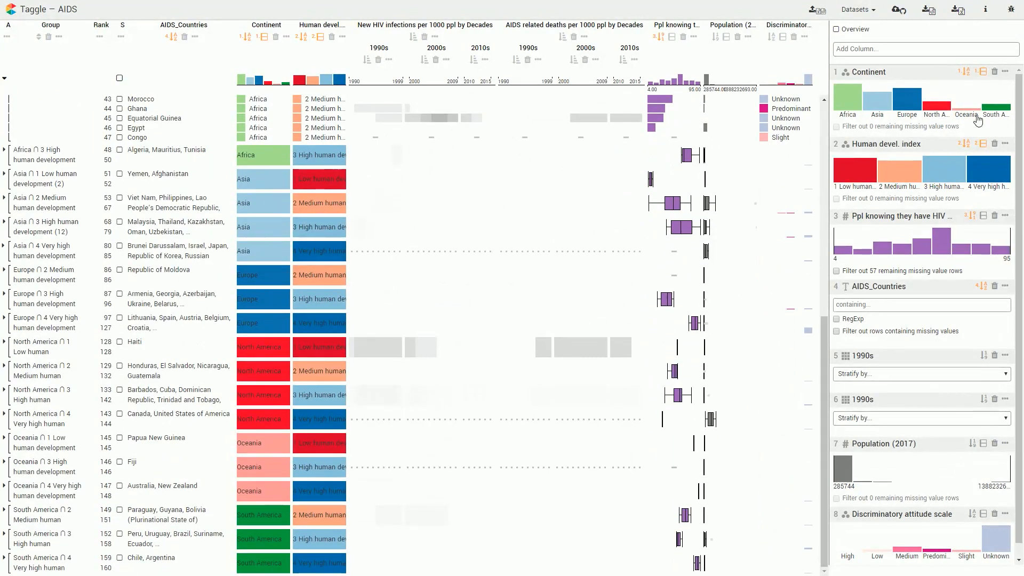
Keep Africa, Asia, North America and drop missing or below-24.93 HIV-knowledge rows.
left_click(995, 103)
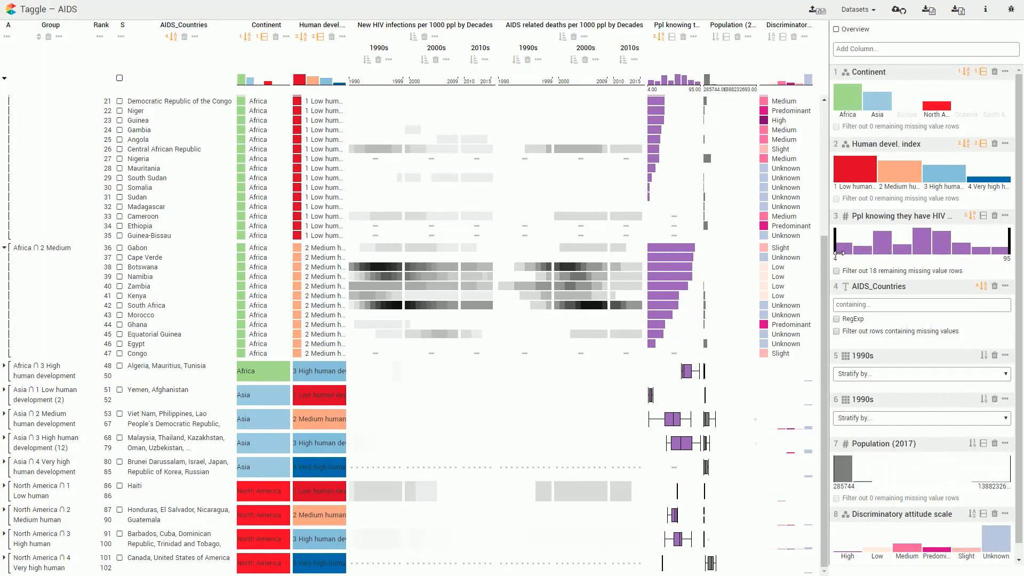
left_click(837, 271)
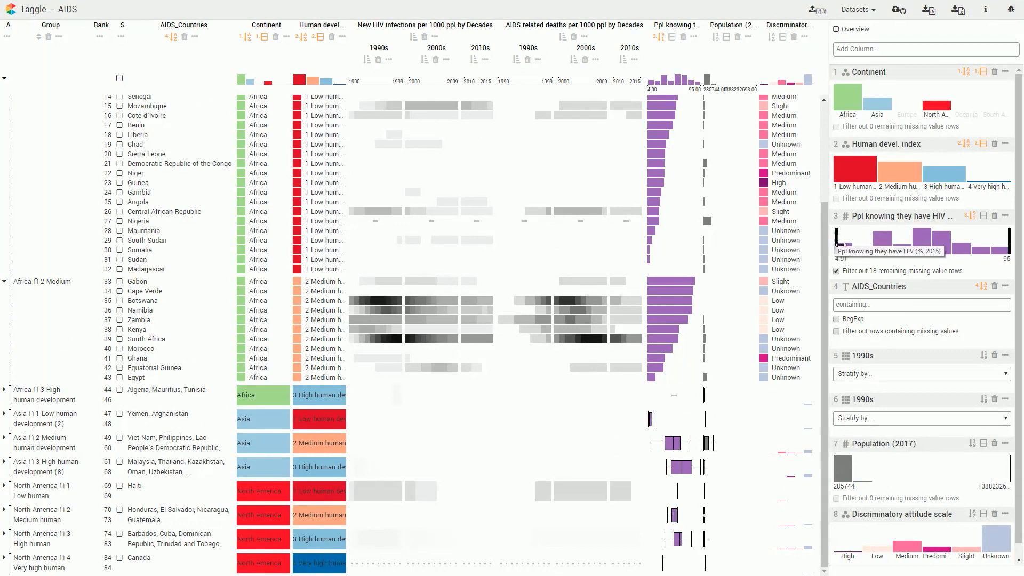
left_click_drag(839, 244, 879, 245)
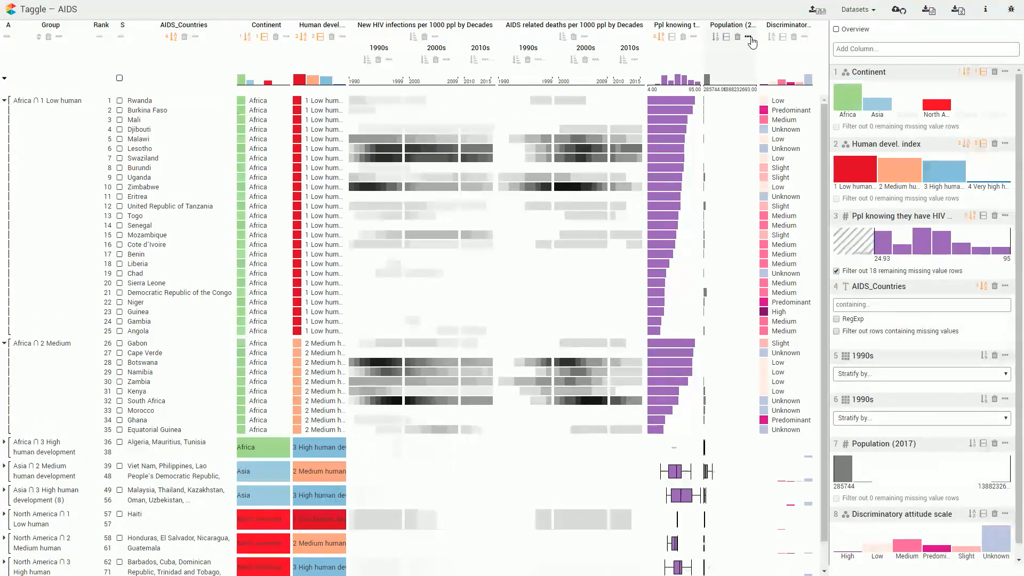
Change the Population (2017) column's scaling type from Linear to a non-linear mapping.
left_click(747, 41)
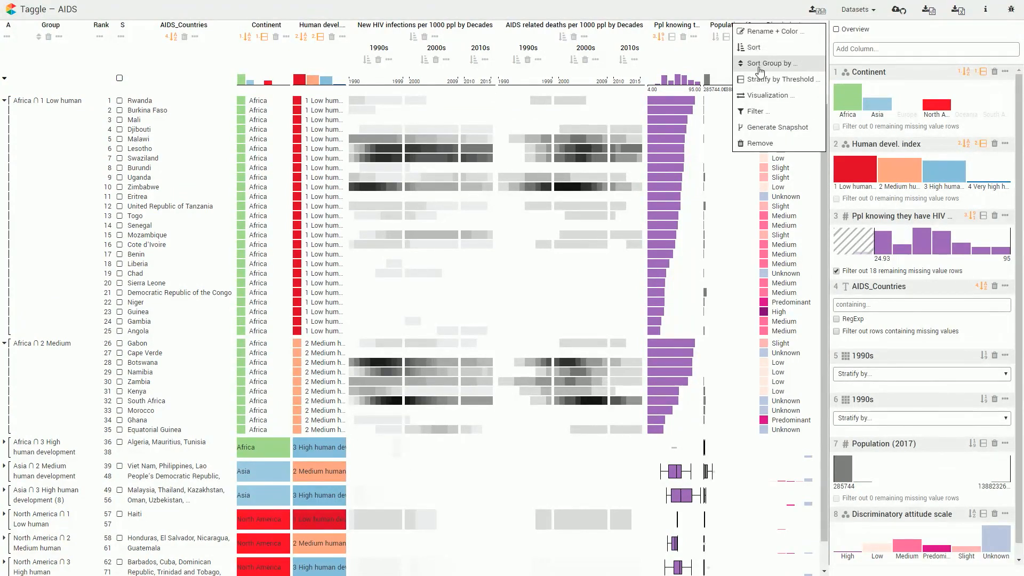
left_click(758, 111)
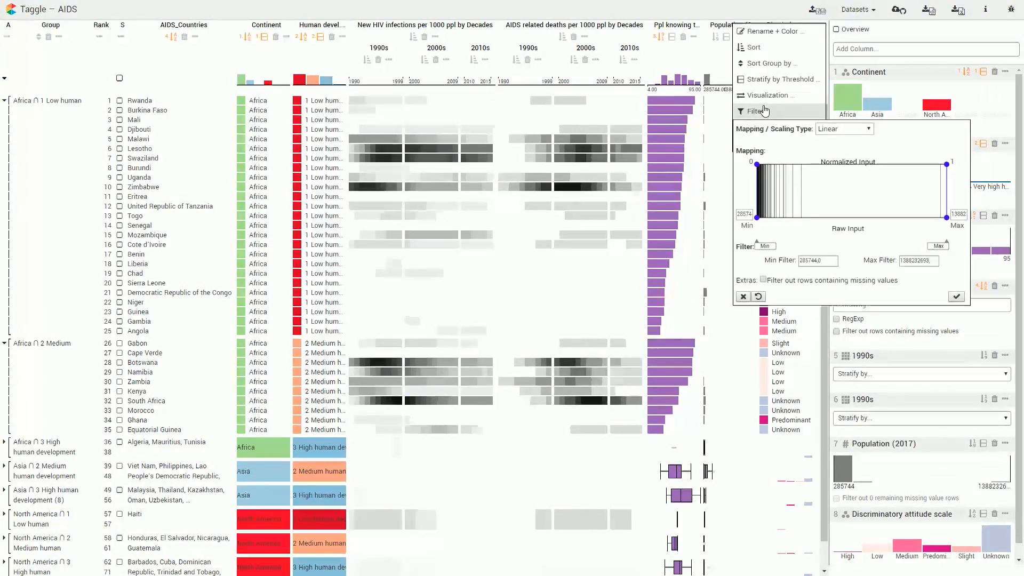
left_click(842, 128)
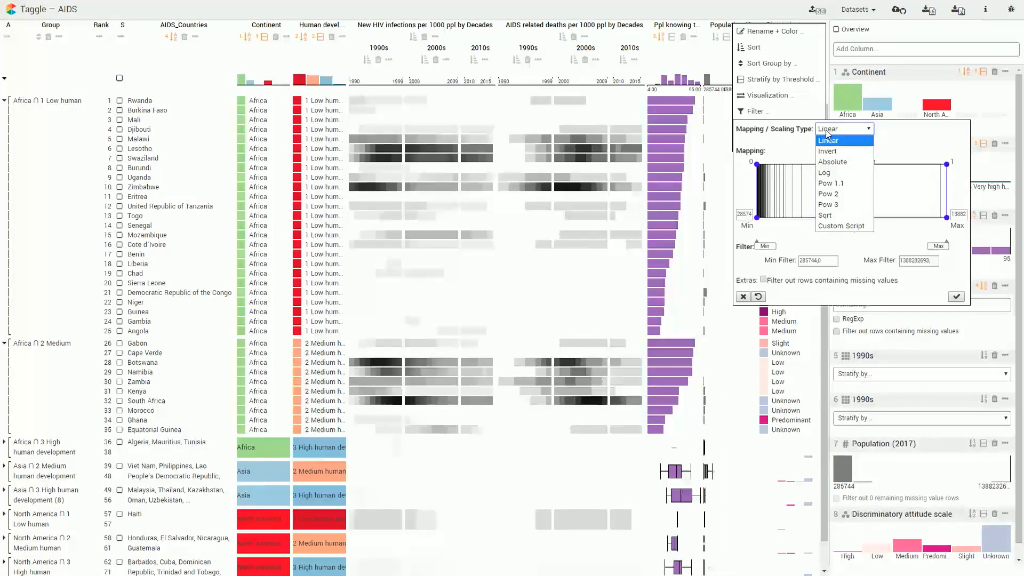
left_click(824, 173)
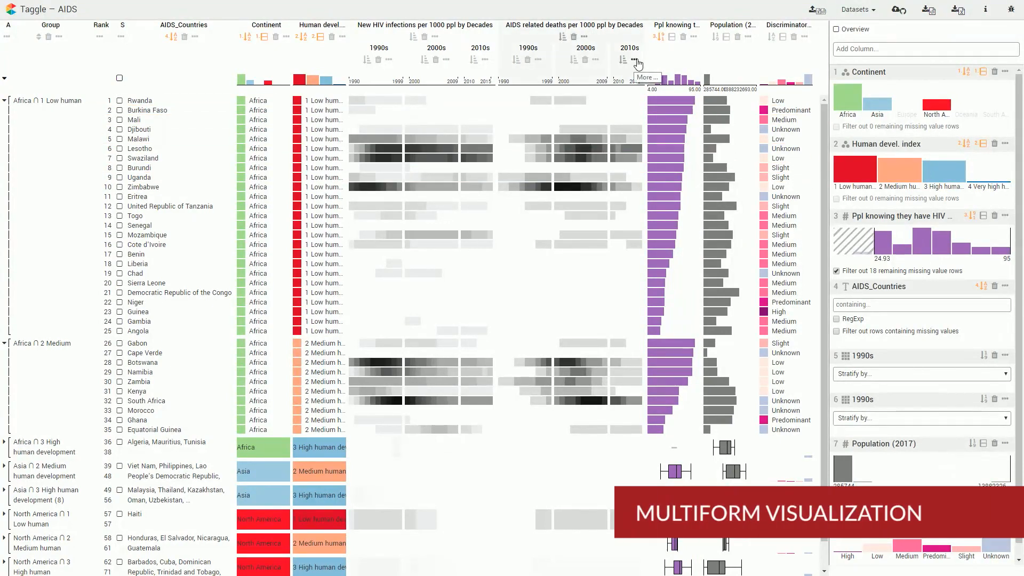
Show HIV-status-knowledge group summaries as histograms and switch the table to compact overview.
left_click(639, 62)
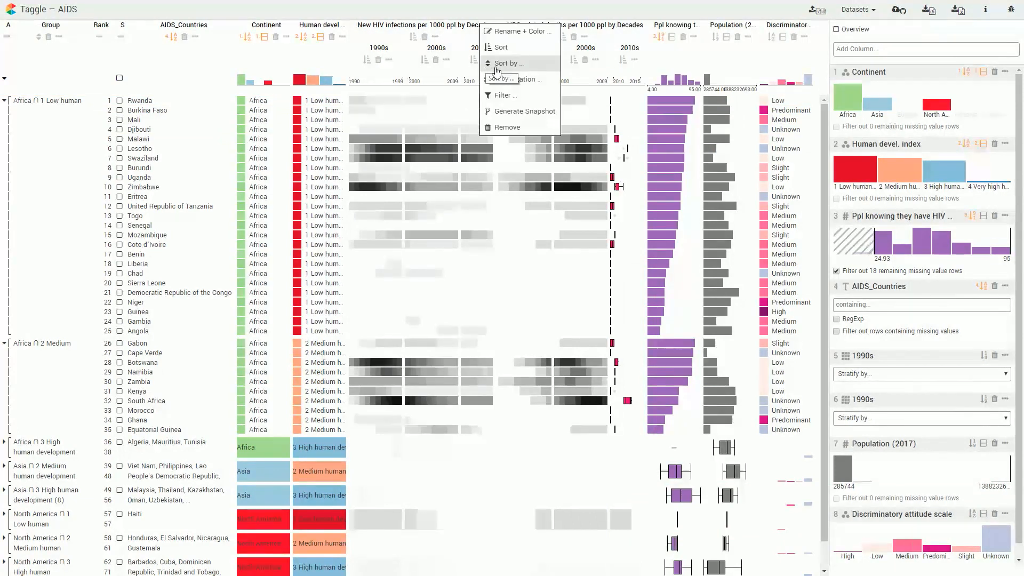
left_click(517, 79)
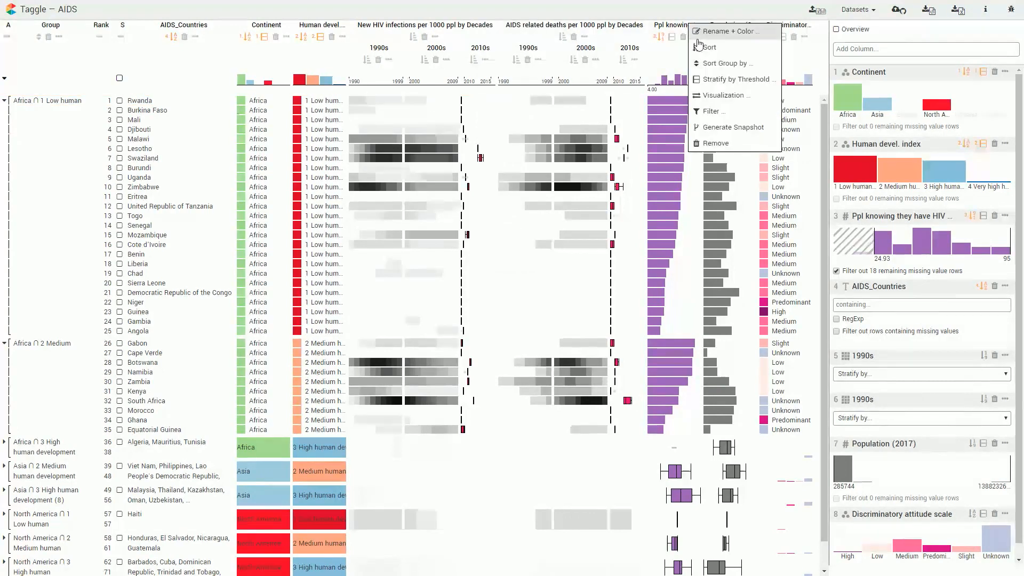
left_click(726, 95)
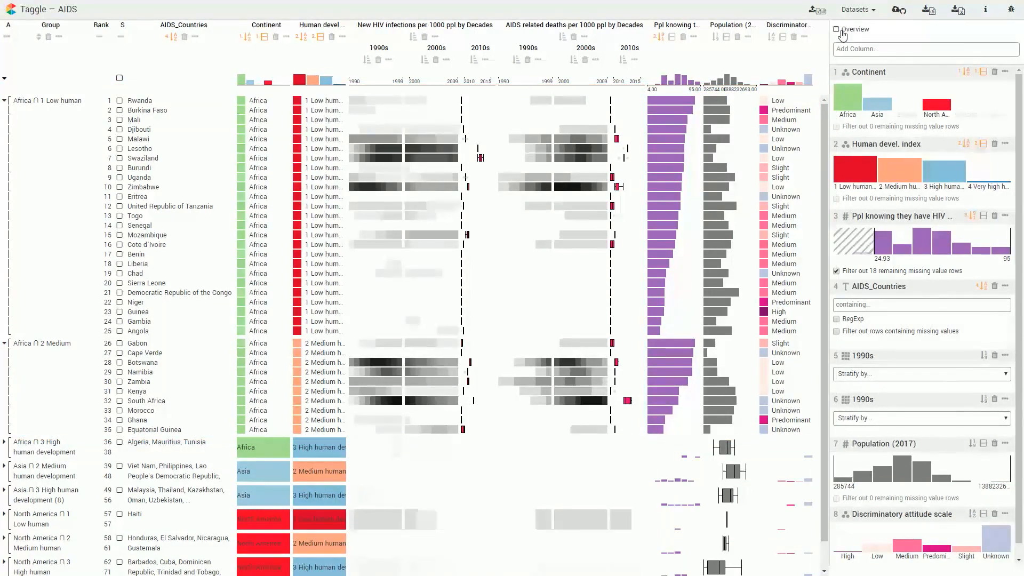
left_click(837, 29)
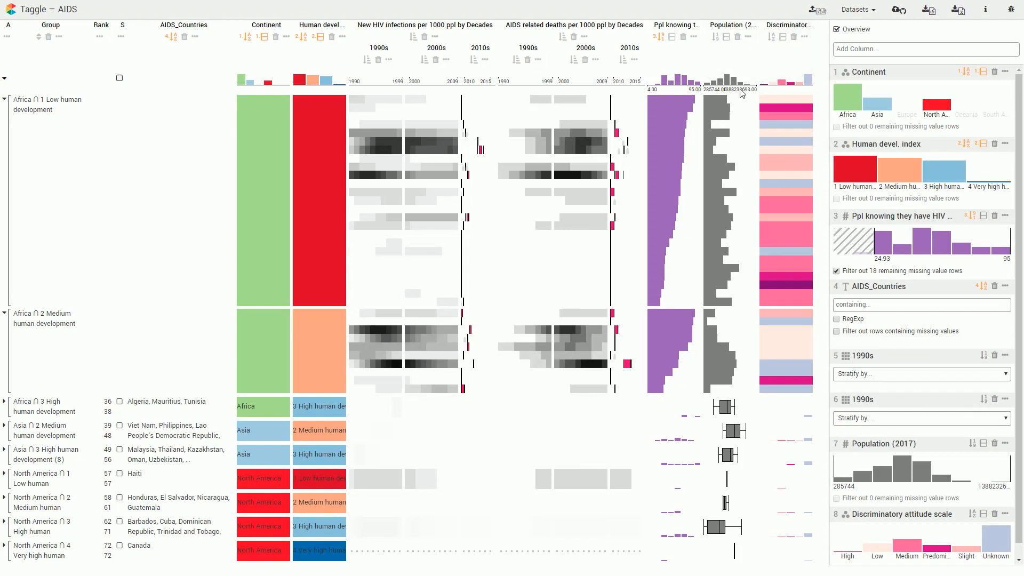
mouse_move(721, 124)
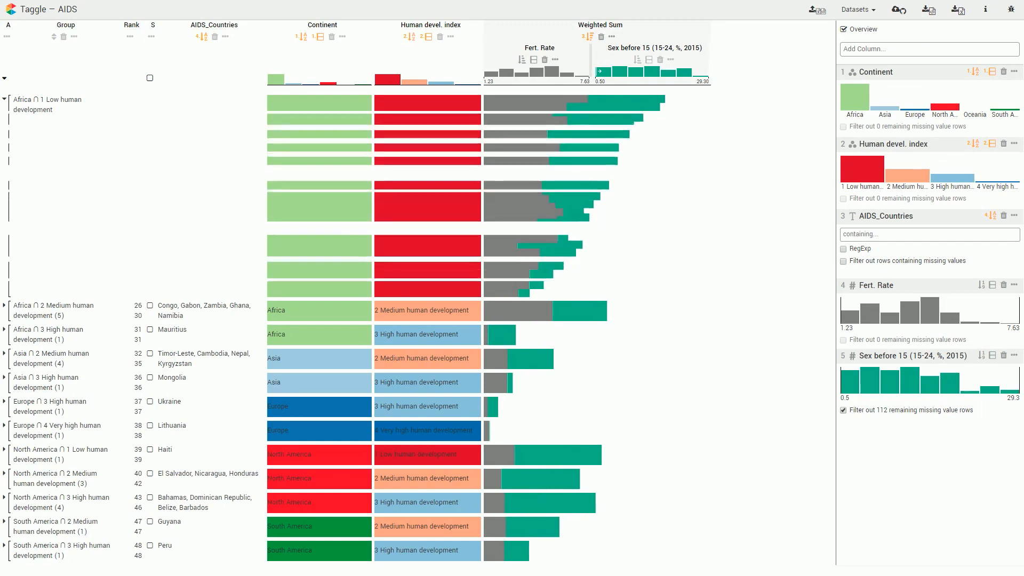
Show the Weighted Sum as interleaved bars, then split it into Fert. Rate and Sex before 15.
left_click(600, 36)
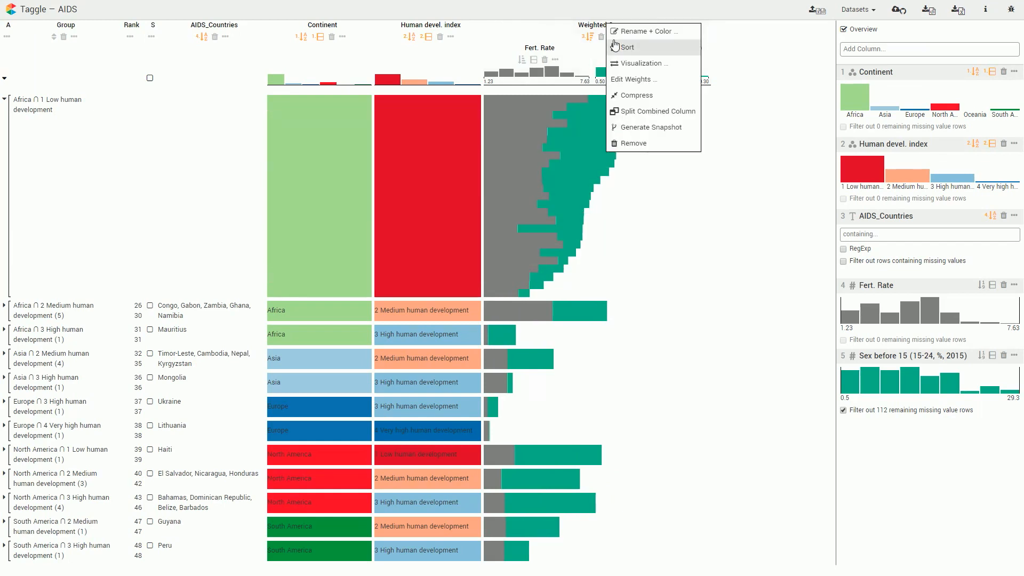
left_click(644, 63)
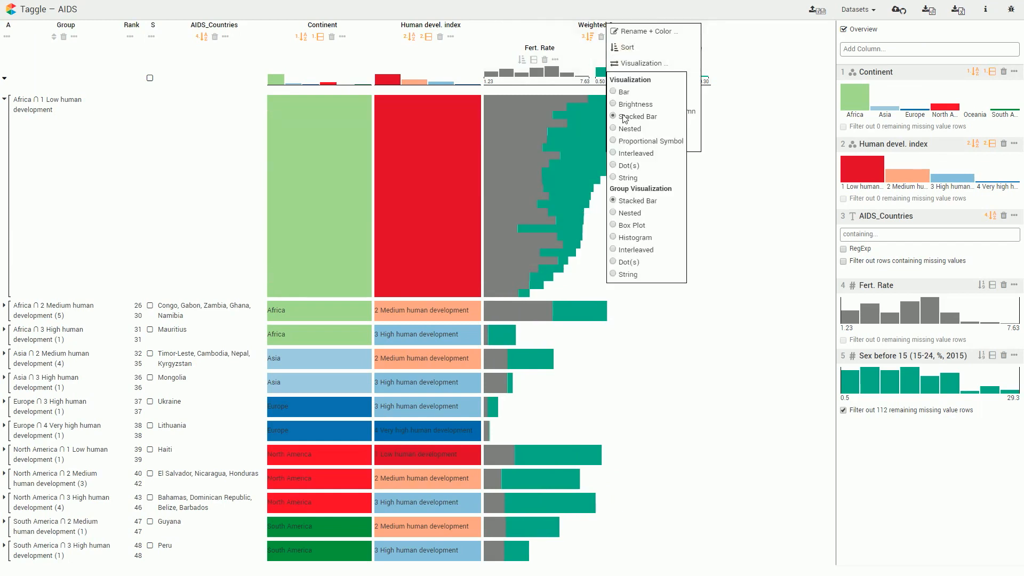
left_click(613, 153)
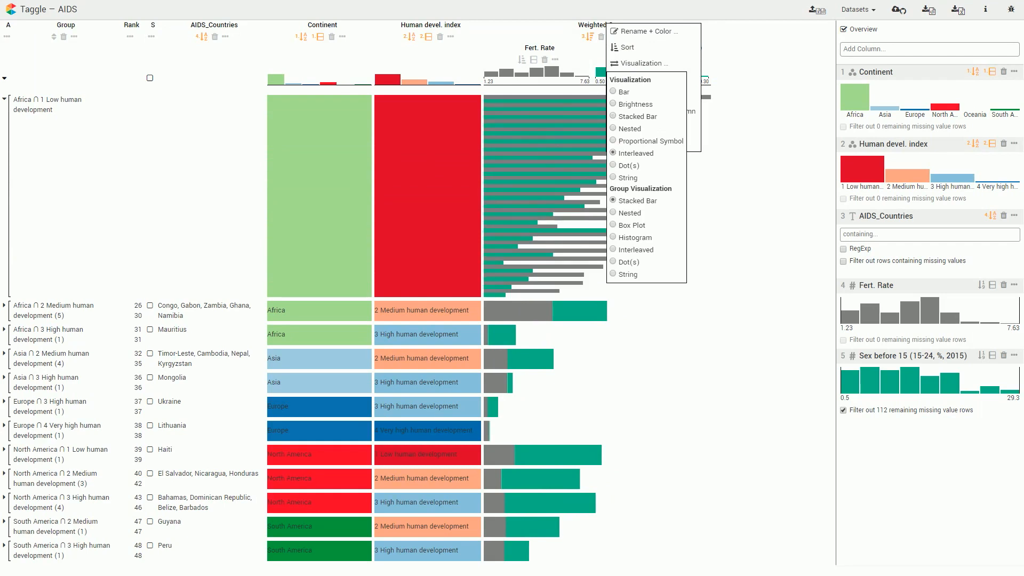
left_click(632, 225)
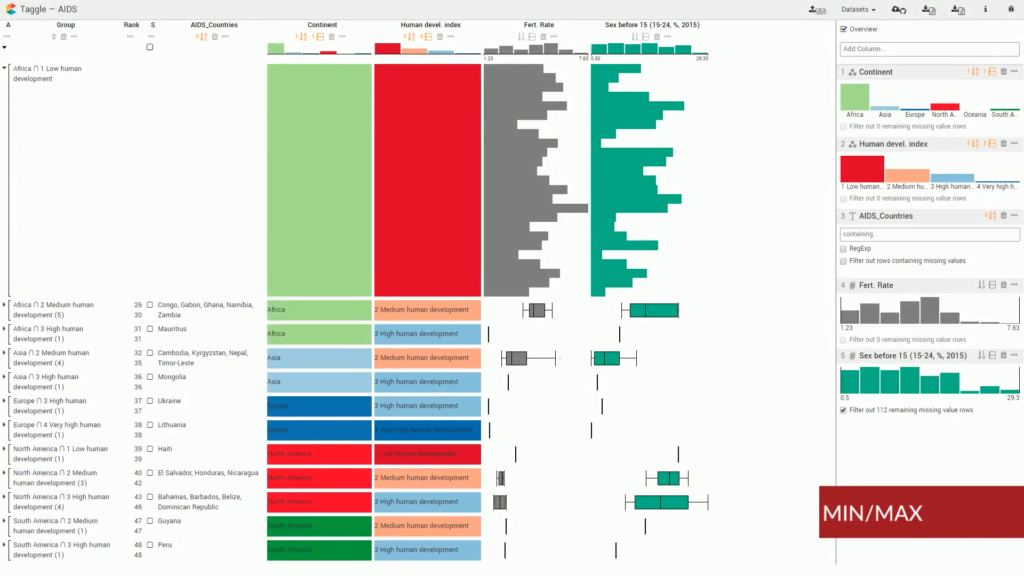
Create a Min column combining Fert. Rate and Sex before 15, displayed as Bar.
type("min")
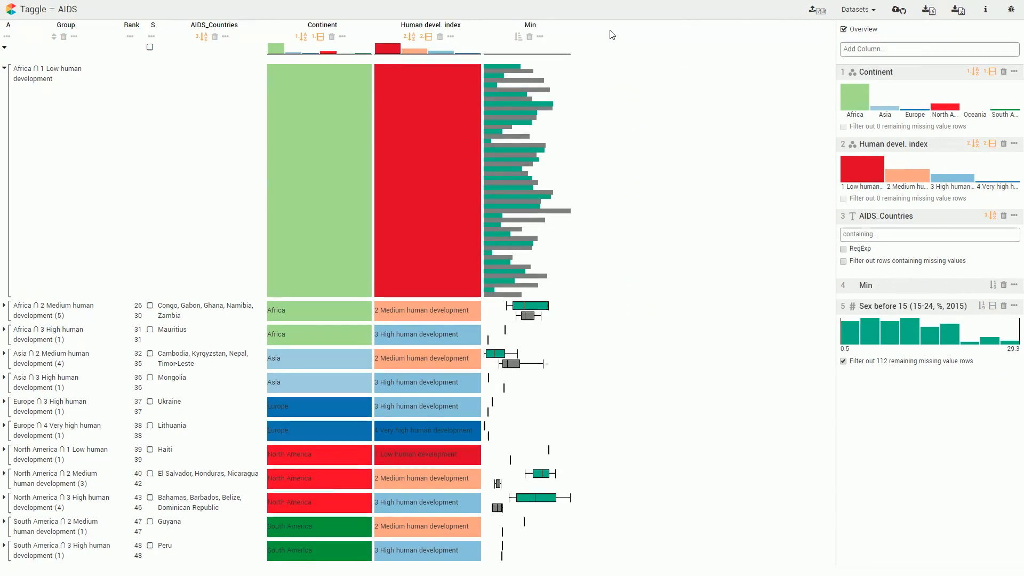
left_click(530, 37)
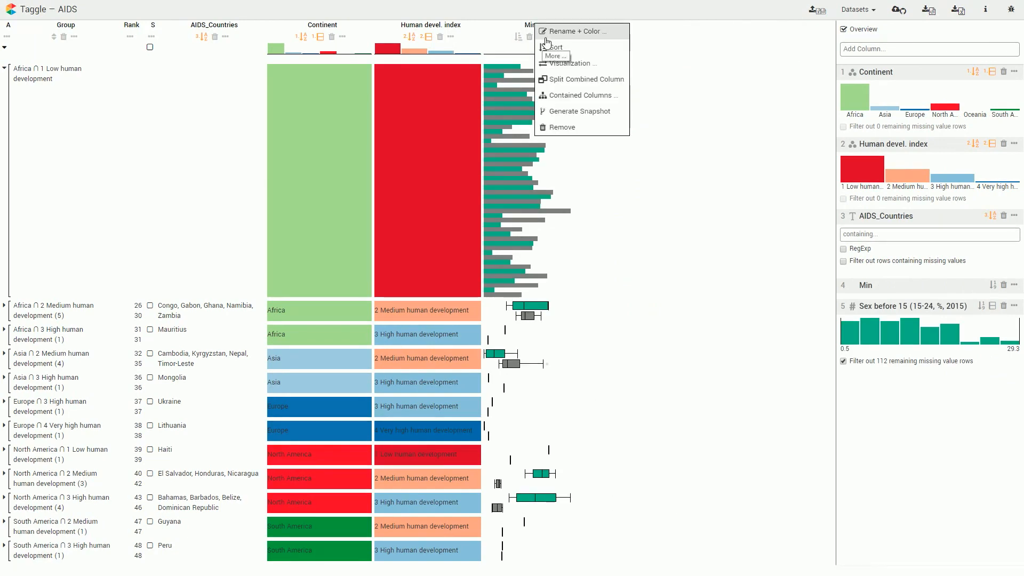
left_click(573, 64)
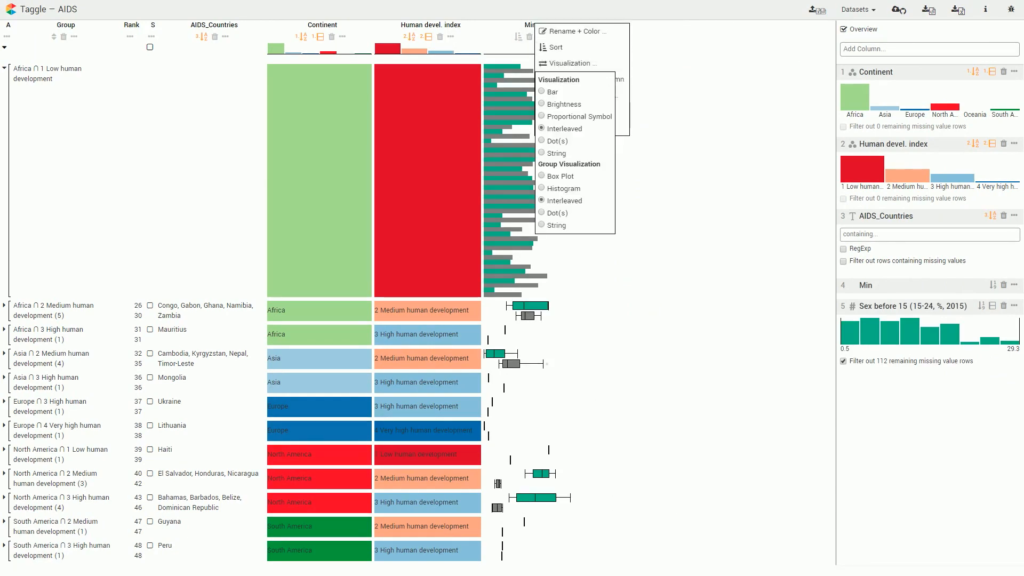
left_click(542, 91)
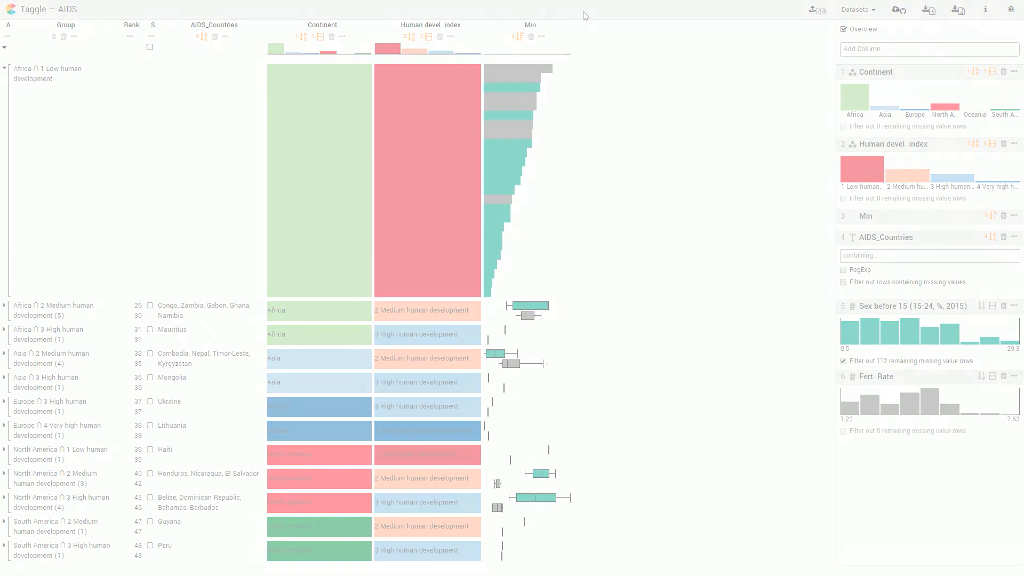
type("impo")
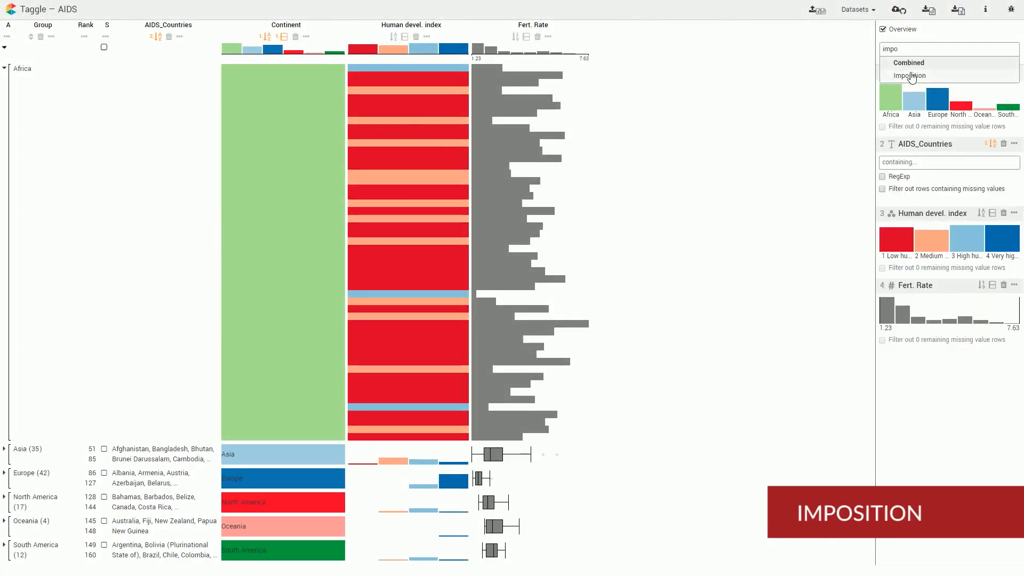
Add a Combined > Imposition column colouring Fert. Rate bars by human development index, and open its header options.
left_click(908, 75)
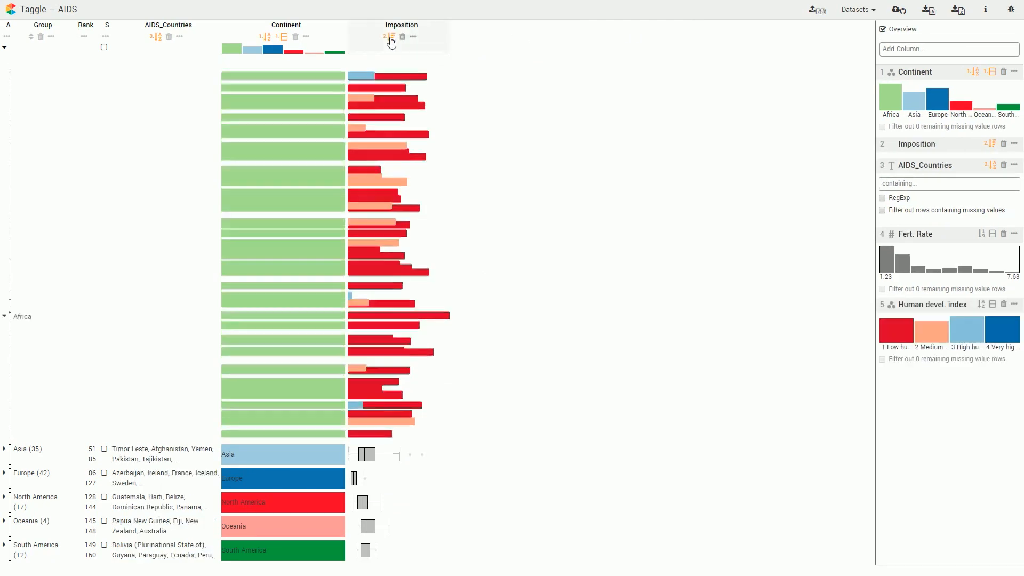
left_click(390, 37)
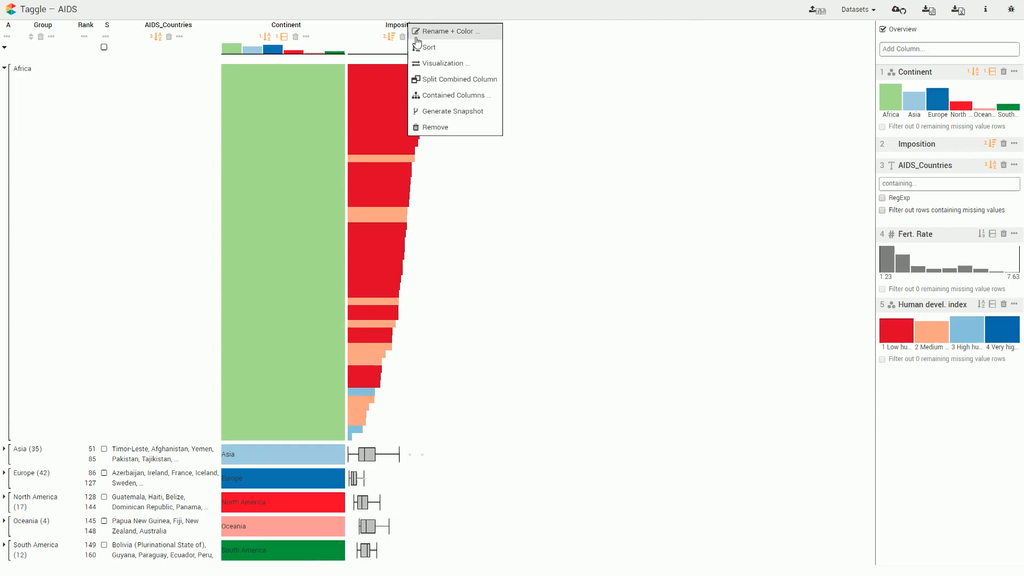
left_click(446, 63)
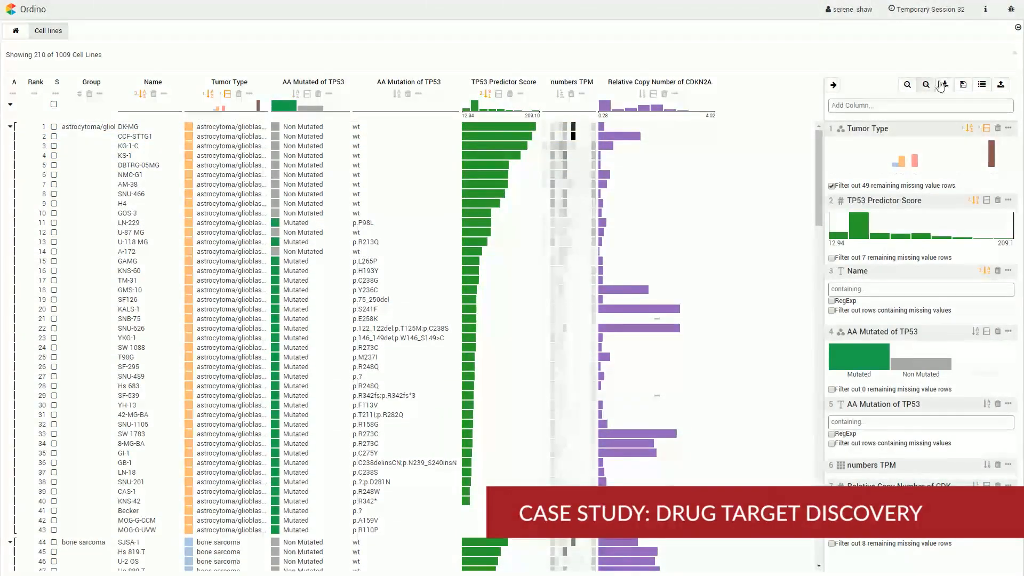
In compact overview, expand only melanoma, sort by CDKN2A relative copy number, and select the top 15 lines.
left_click(982, 85)
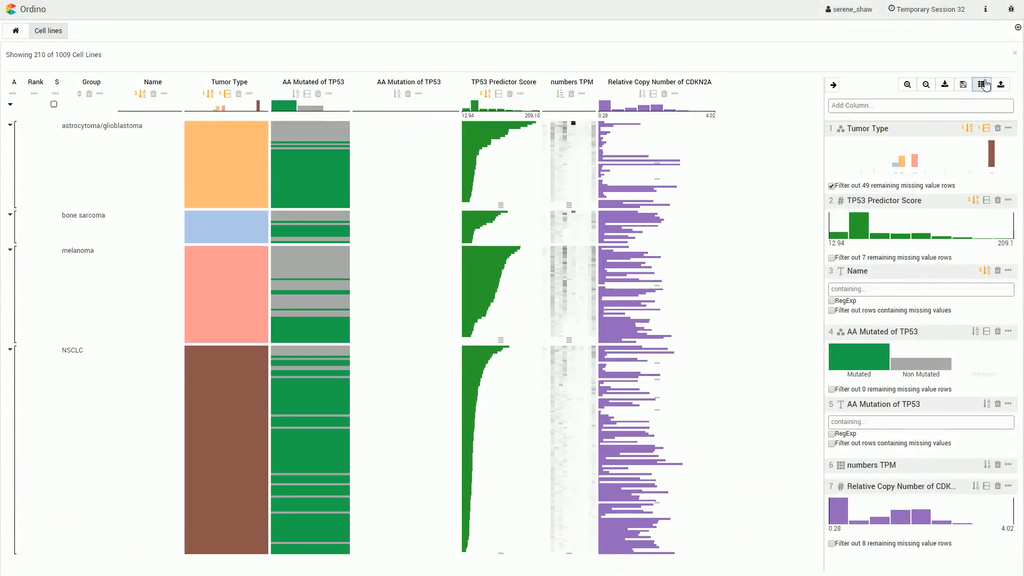
mouse_move(10, 104)
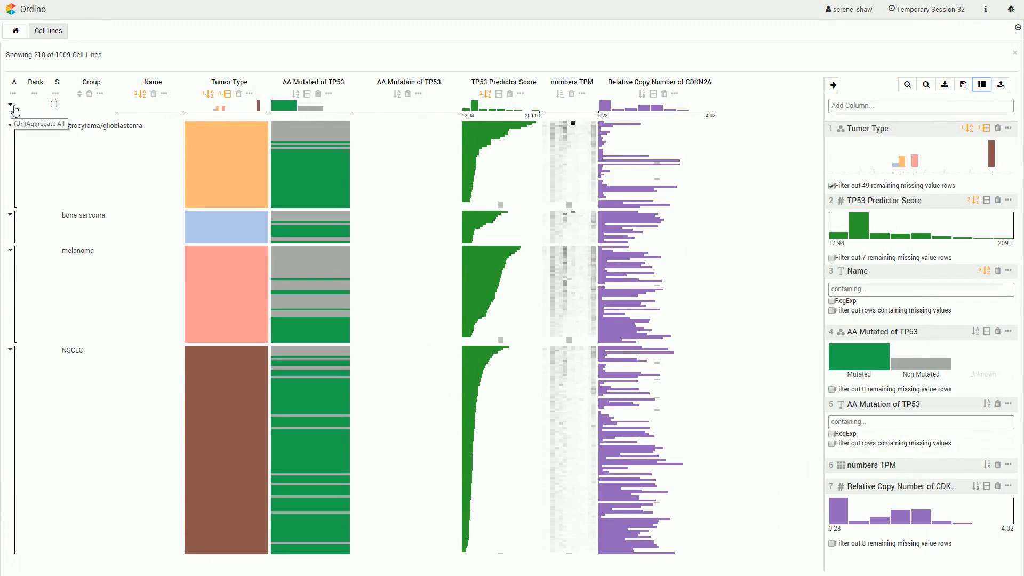
left_click(10, 104)
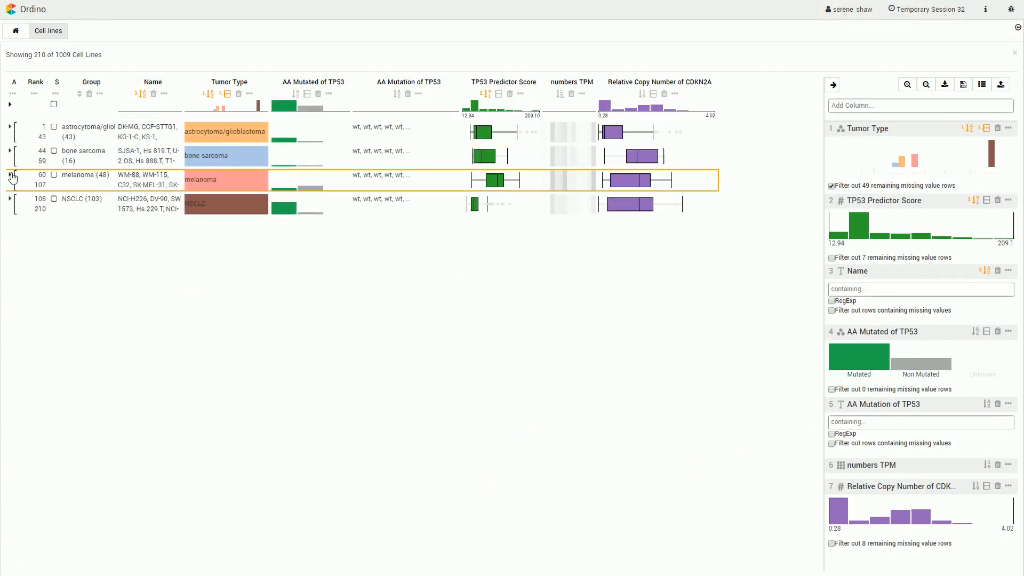
left_click(9, 177)
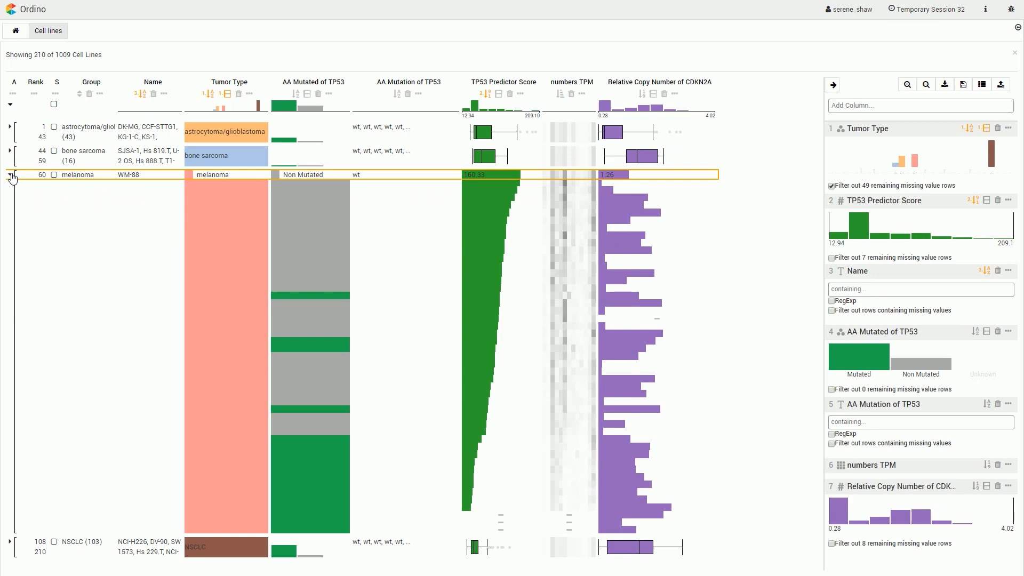
left_click(9, 175)
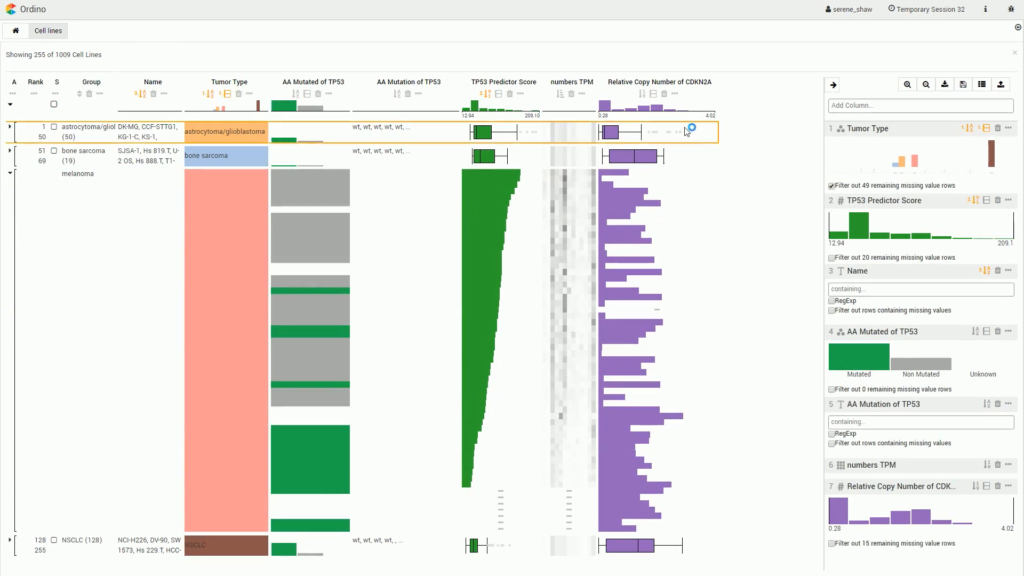
left_click(640, 93)
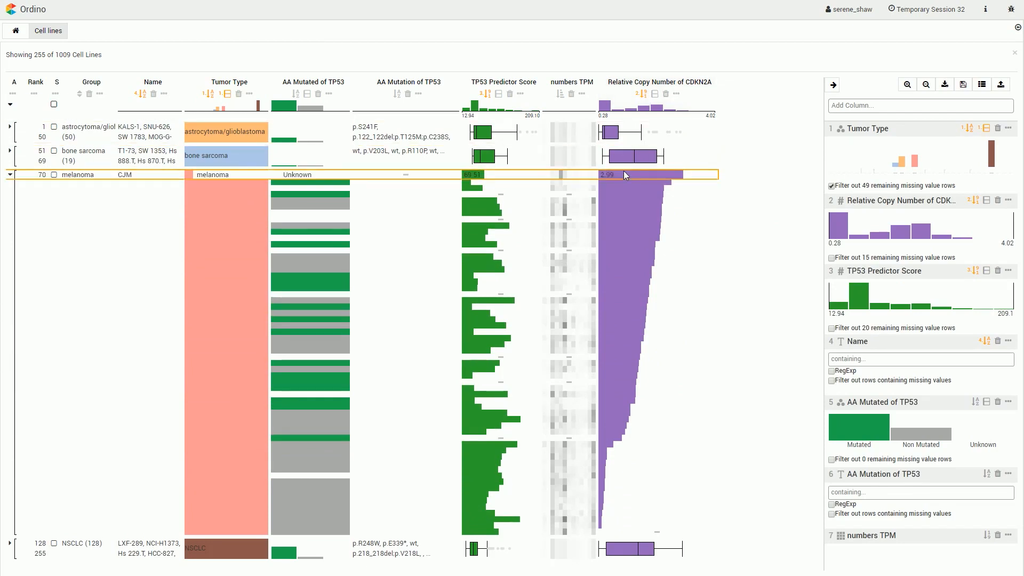
left_click(9, 174)
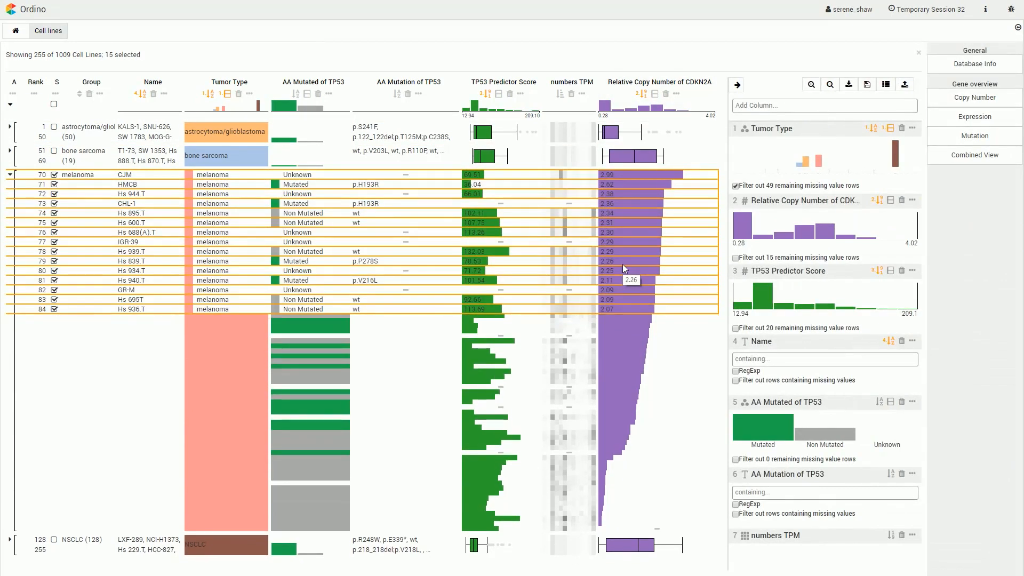